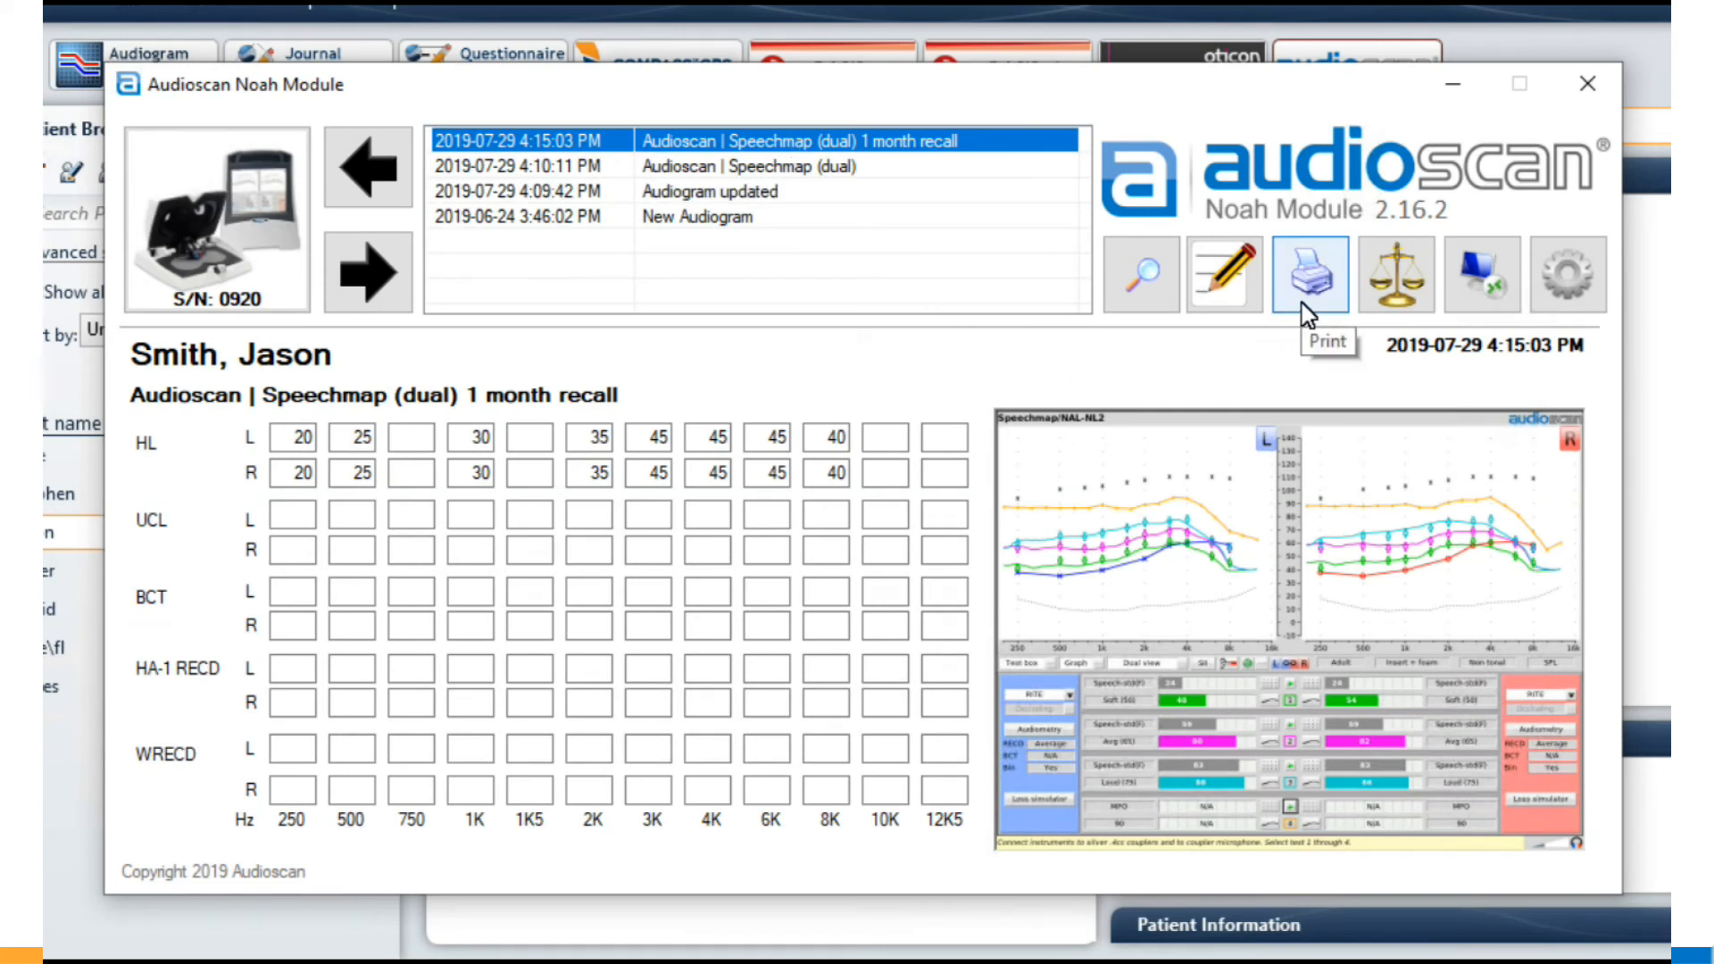
Step: Bring up the Print menu with Print from Noah/Verifit2 and Save PDF options
click(1309, 274)
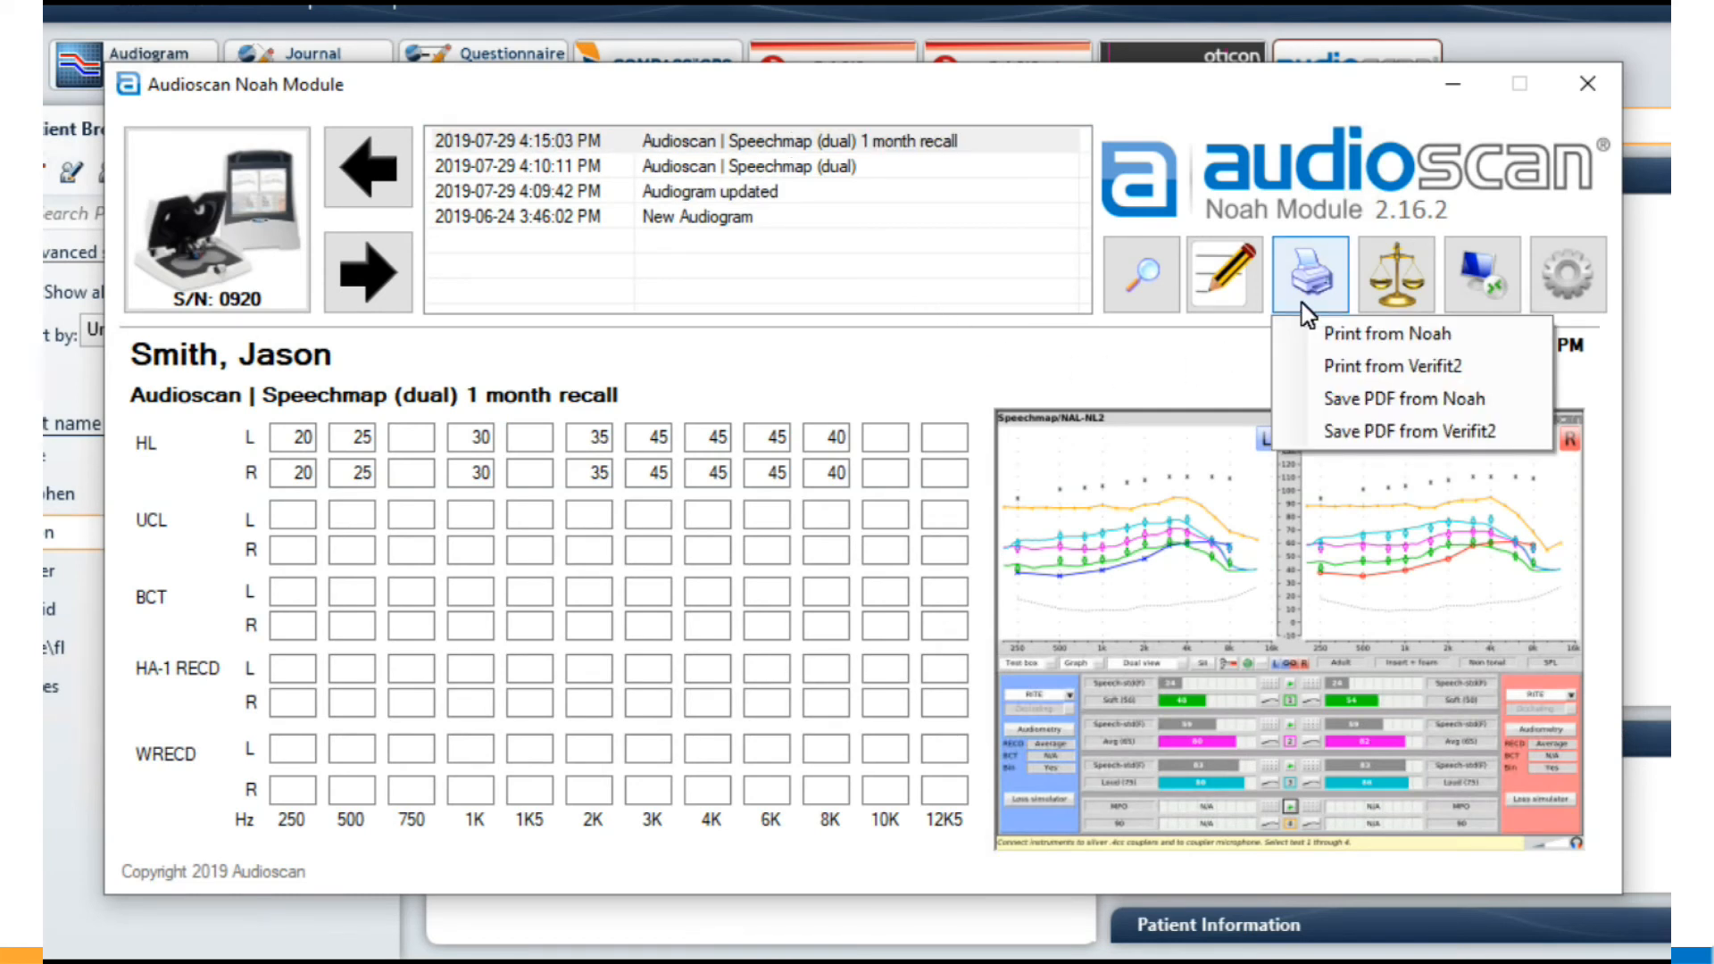